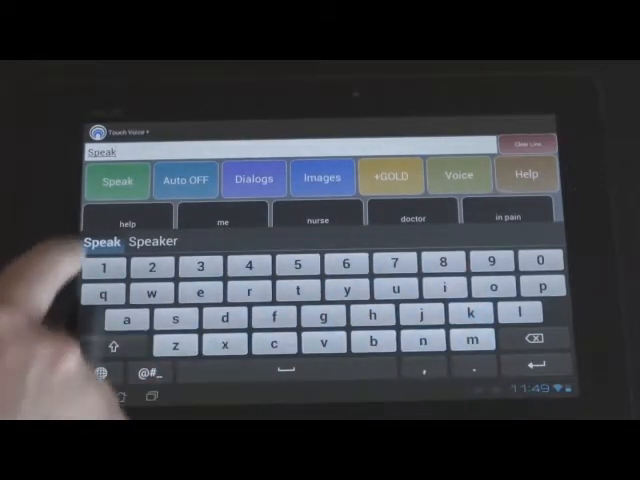
Step: Hide the on-screen keyboard to return to the basic care phrase grid
{"action": "left_click", "coordinate": [116, 180]}
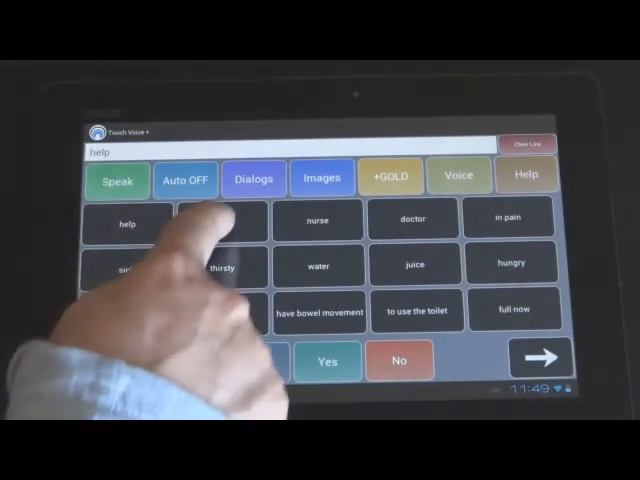
Step: Add nurse, I am and thirsty to the message and have it spoken aloud
{"action": "left_click", "coordinate": [318, 220]}
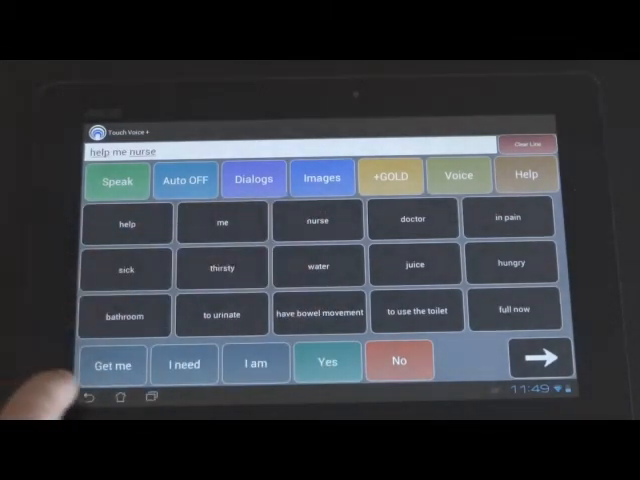
{"action": "left_click", "coordinate": [256, 360]}
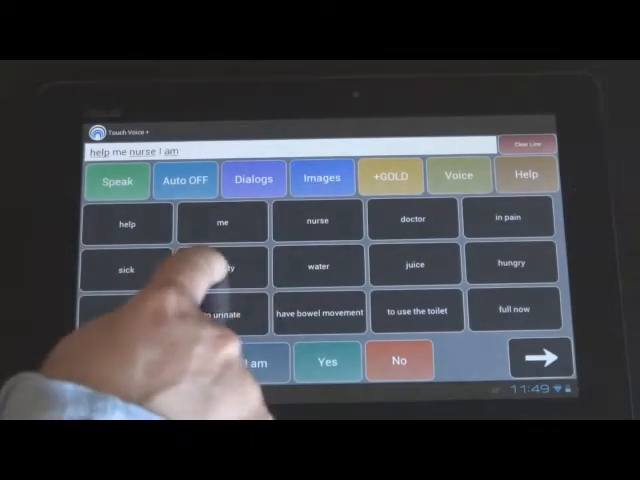
{"action": "left_click", "coordinate": [220, 264]}
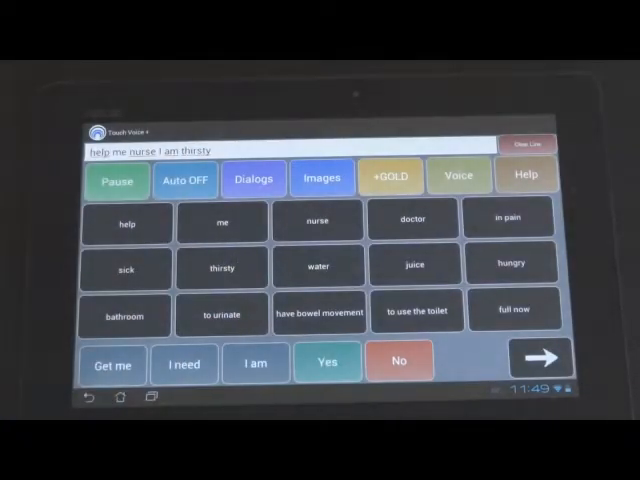
{"action": "left_click", "coordinate": [116, 180]}
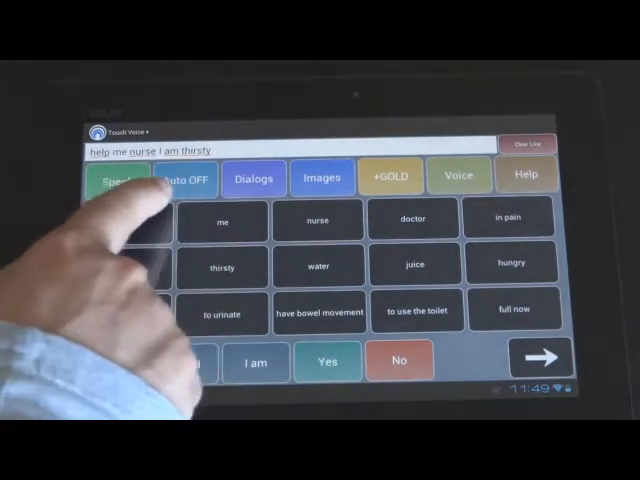
Step: Turn Auto speaking ON and clear the composed message line
{"action": "left_click", "coordinate": [184, 180]}
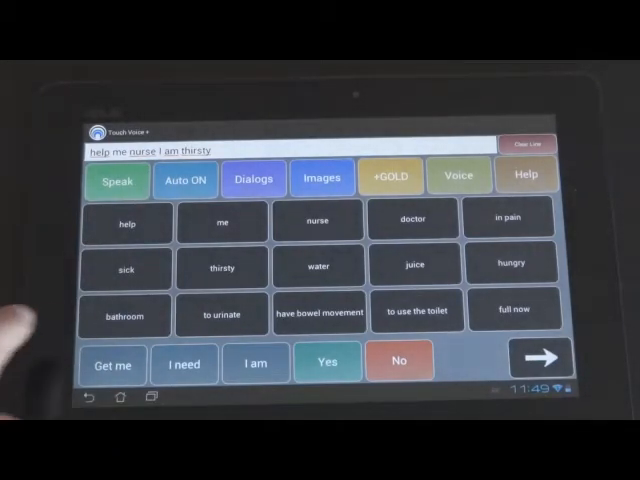
{"action": "left_click", "coordinate": [318, 266]}
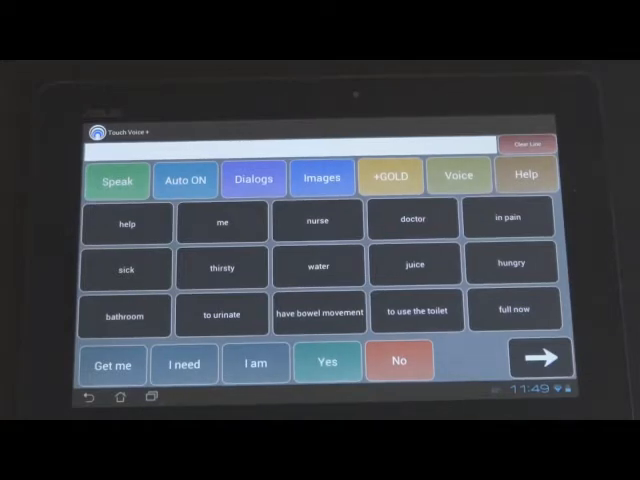
Step: Open the About Town board and page forward through its places to the final page
{"action": "left_click", "coordinate": [252, 178]}
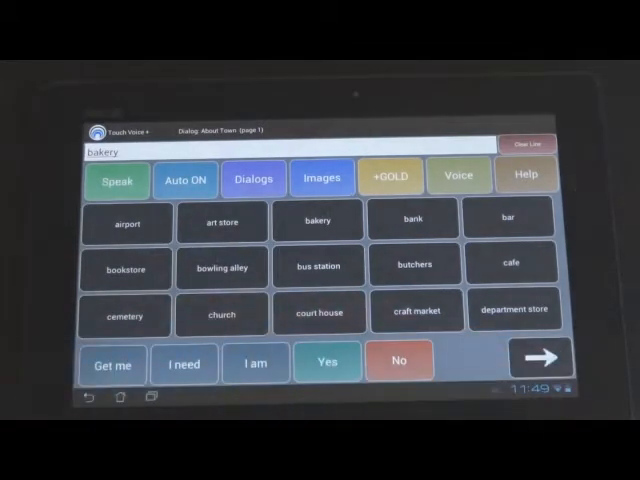
{"action": "left_click", "coordinate": [530, 360]}
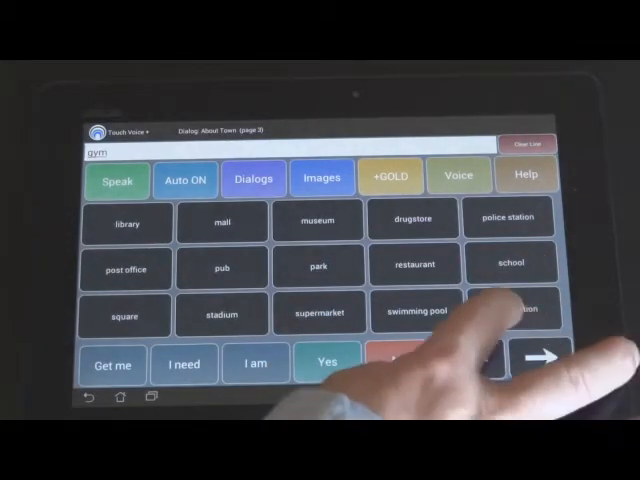
{"action": "left_click", "coordinate": [512, 312]}
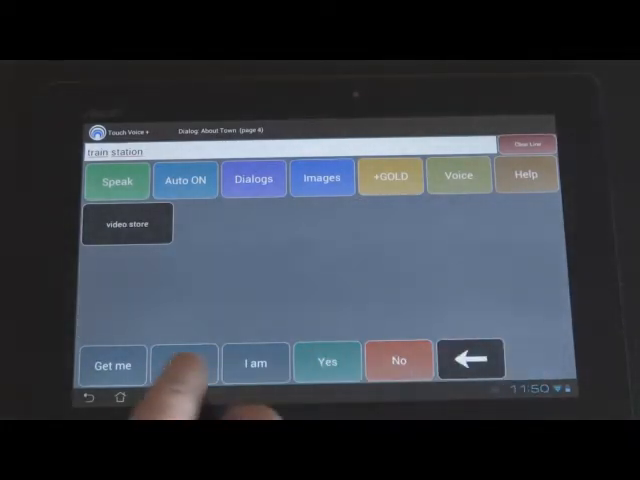
Step: Go back to the dialog categories, open Event & Appointment and say cancel
{"action": "left_click", "coordinate": [254, 178]}
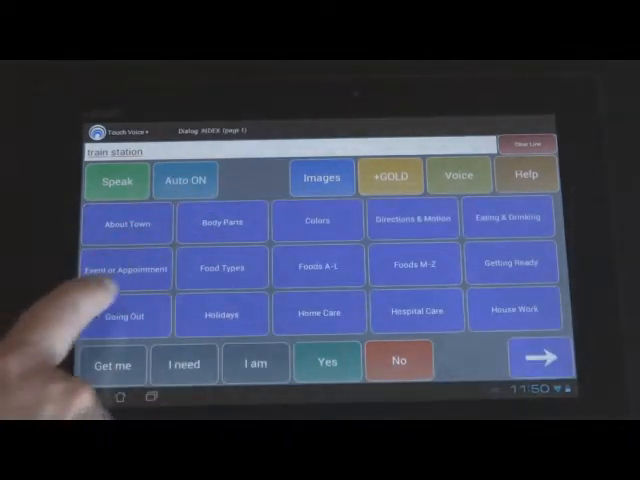
{"action": "left_click", "coordinate": [124, 272]}
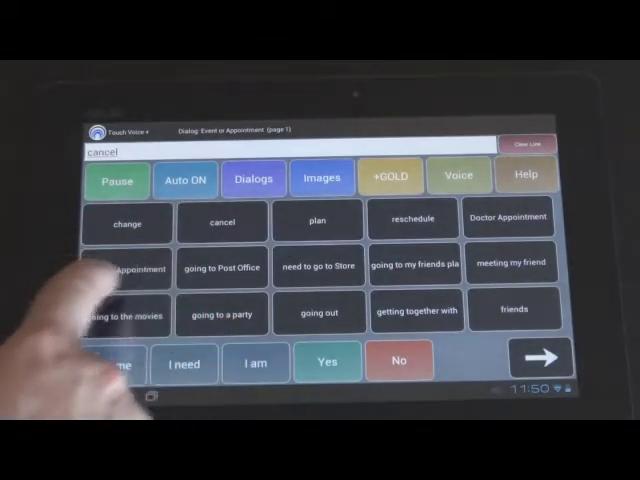
{"action": "left_click", "coordinate": [508, 216]}
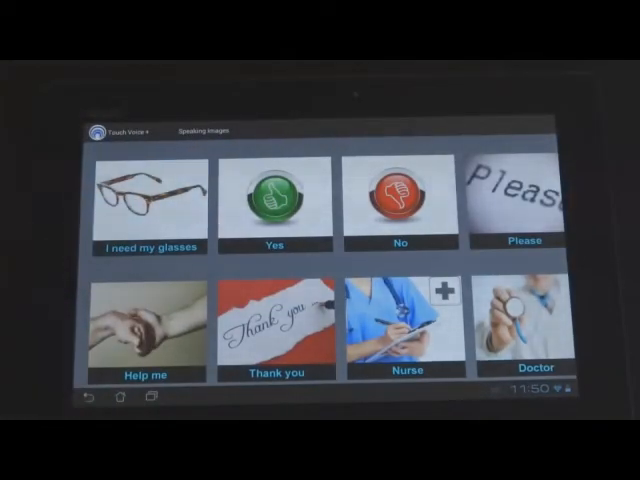
{"action": "scroll", "scroll_direction": "down", "scroll_amount": 3}
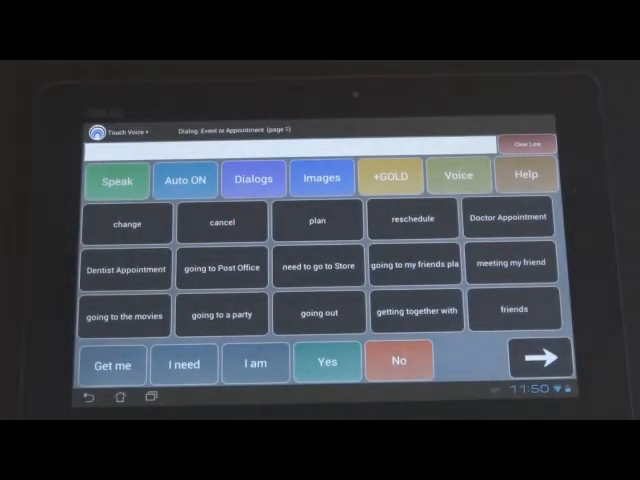
{"action": "left_click", "coordinate": [524, 176]}
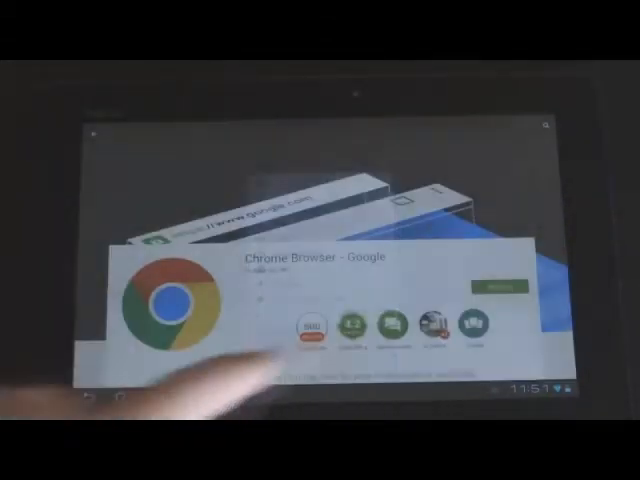
Step: Launch Chrome from its Google Play Store listing
{"action": "left_click", "coordinate": [500, 288]}
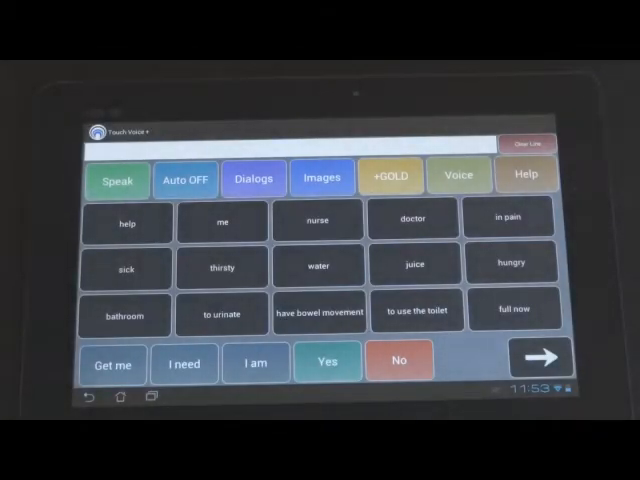
{"action": "left_click", "coordinate": [388, 178]}
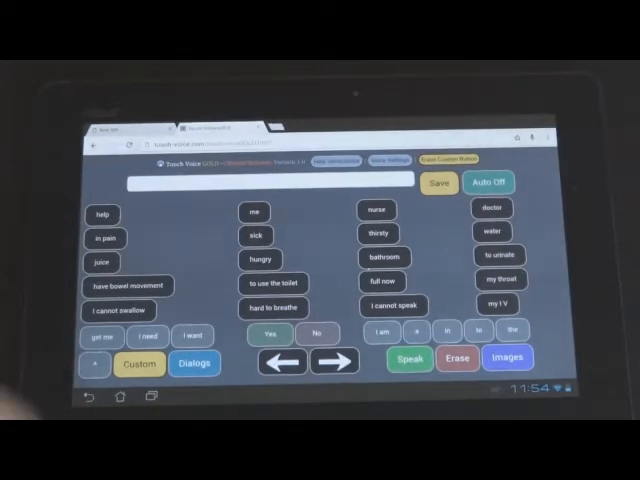
Step: Add help to the message, then move on to the board of times and numbers
{"action": "left_click", "coordinate": [100, 214]}
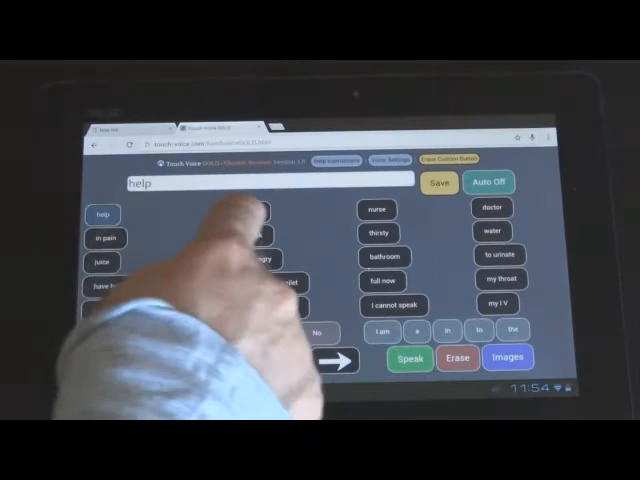
{"action": "left_click", "coordinate": [376, 208]}
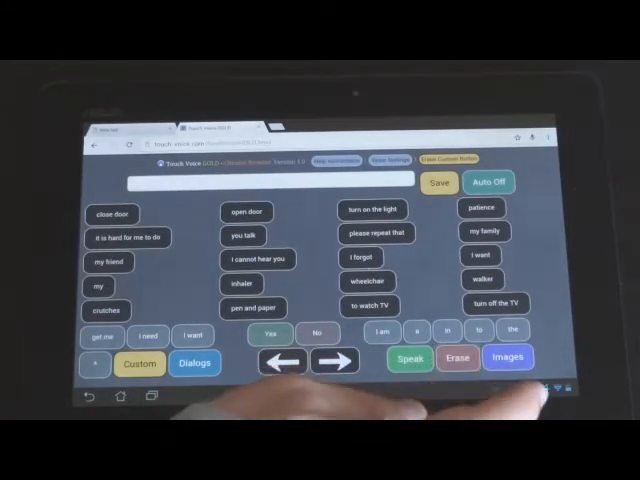
{"action": "left_click", "coordinate": [504, 356]}
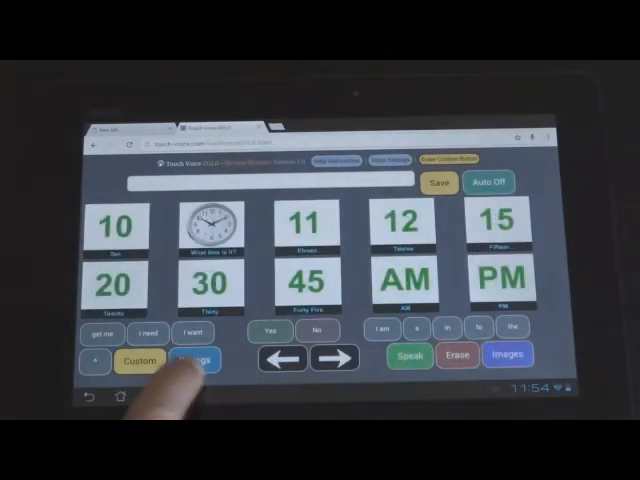
Step: Choose the daily routine category and add get dressed and take a shower to the message
{"action": "left_click", "coordinate": [192, 360]}
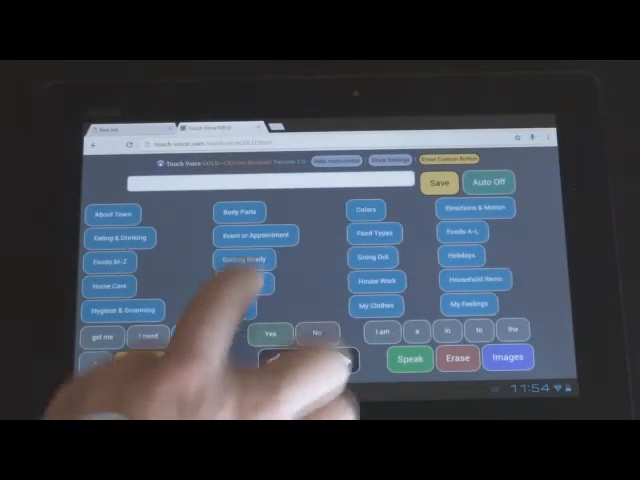
{"action": "left_click", "coordinate": [240, 260]}
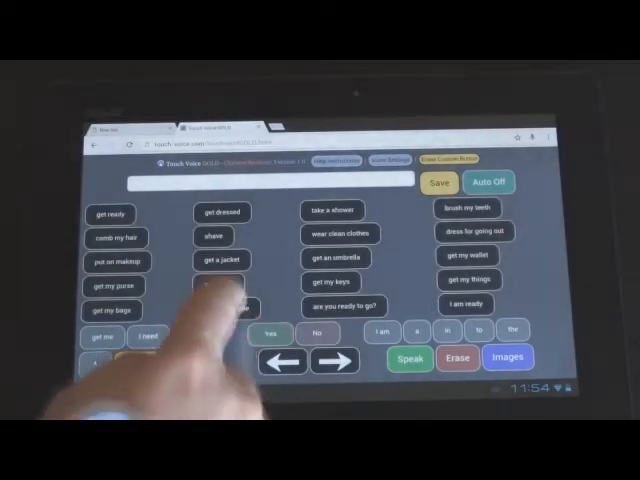
{"action": "left_click", "coordinate": [220, 212]}
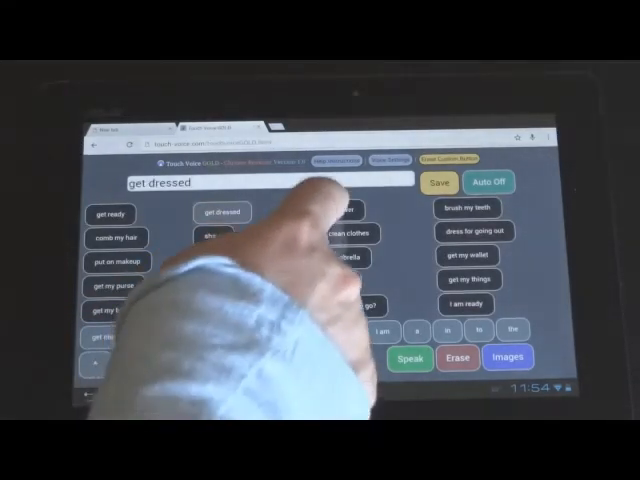
{"action": "left_click", "coordinate": [328, 212]}
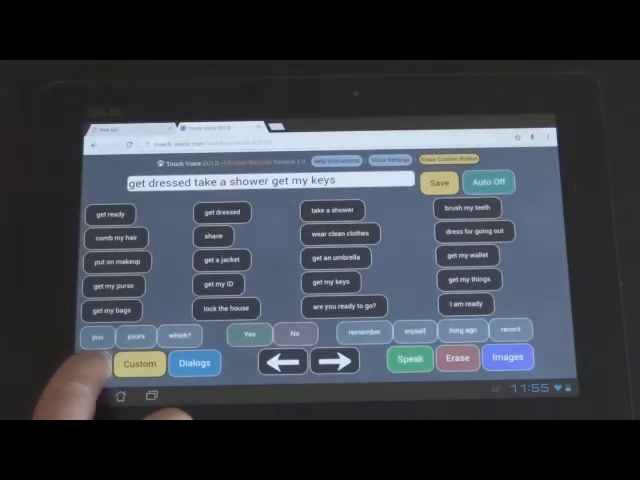
Step: Erase the built message to start typing a custom phrase
{"action": "left_click", "coordinate": [248, 334]}
{"action": "type", "text": "My own"}
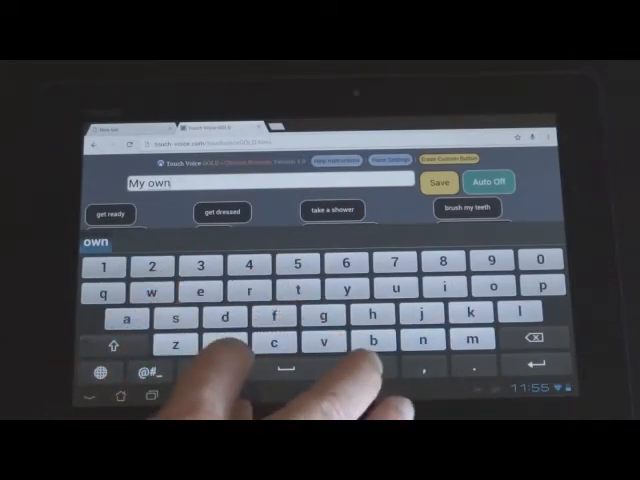
Step: Finish typing 'My own wo...' for the custom phrase before saving it
{"action": "type", "text": "wo"}
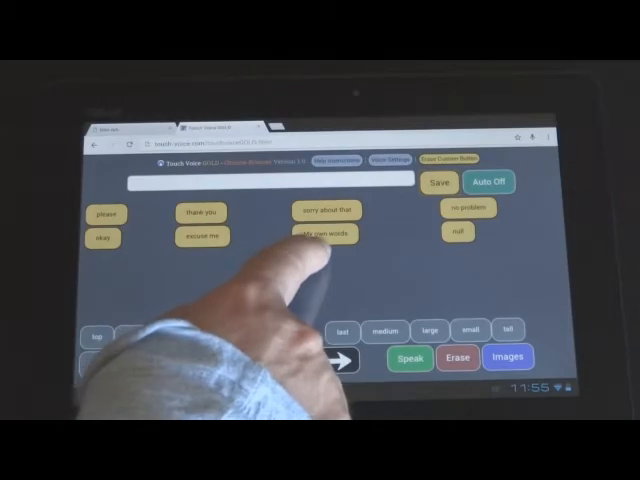
Step: Enter 'Another word phrase' in the text box and save it to the Custom board
{"action": "left_click", "coordinate": [322, 234]}
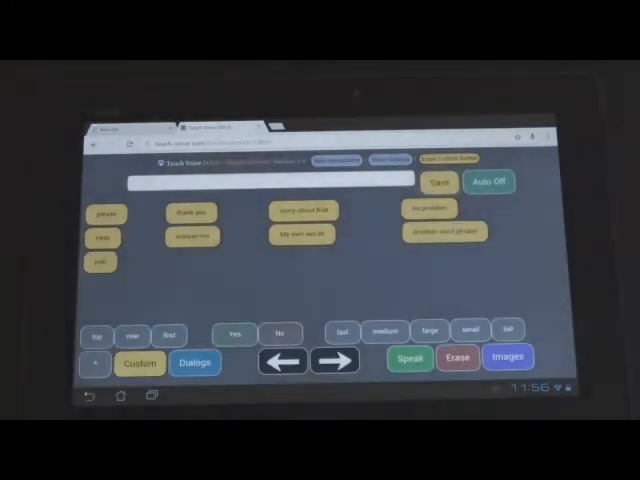
{"action": "left_click", "coordinate": [444, 232]}
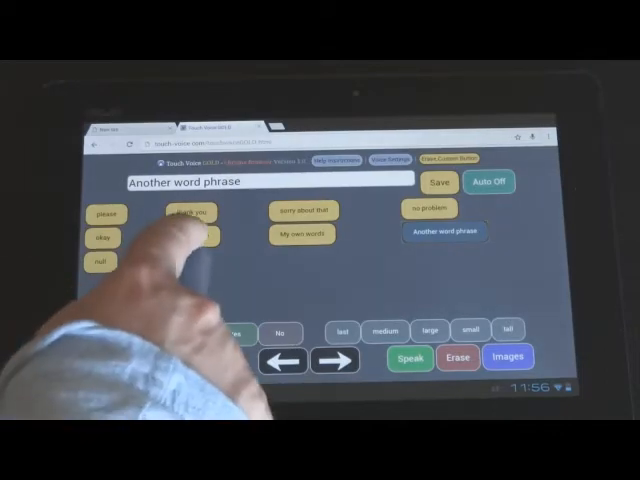
Step: Select a saved custom word before heading to the help video page
{"action": "left_click", "coordinate": [188, 240]}
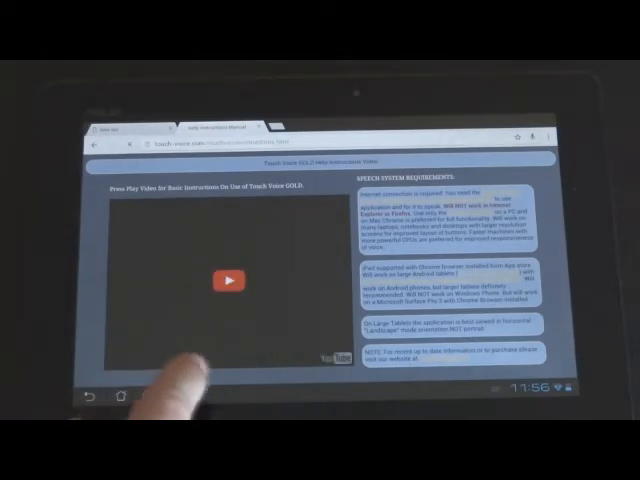
Step: Follow the Speech Settings link to reach Speech Synthesis Settings
{"action": "left_click", "coordinate": [228, 280]}
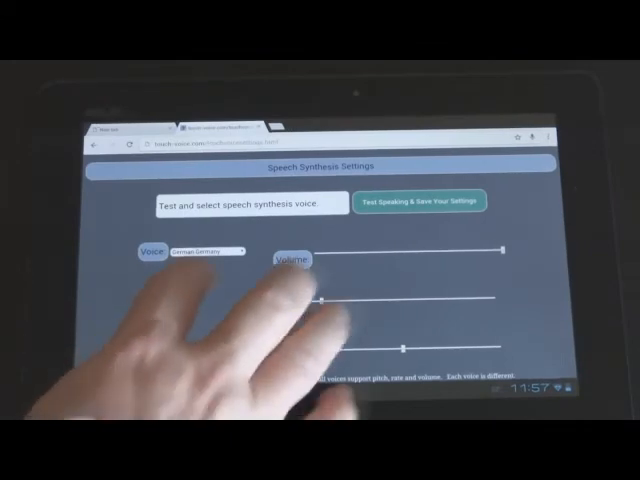
Step: Review the Volume, Rate and Pitch sliders, then expand the Voice dropdown list
{"action": "left_click", "coordinate": [204, 252]}
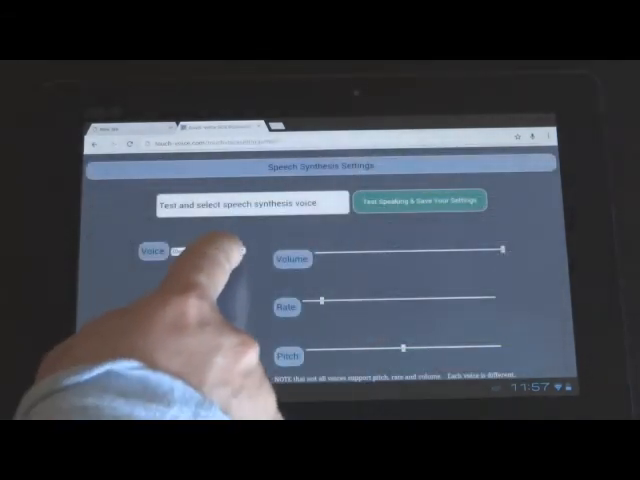
{"action": "left_click", "coordinate": [200, 250]}
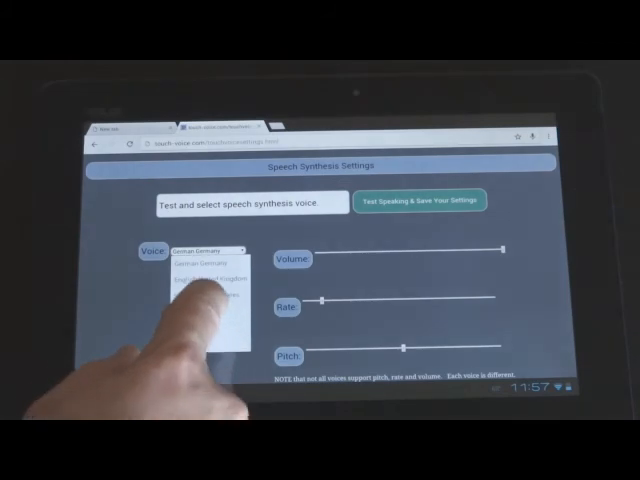